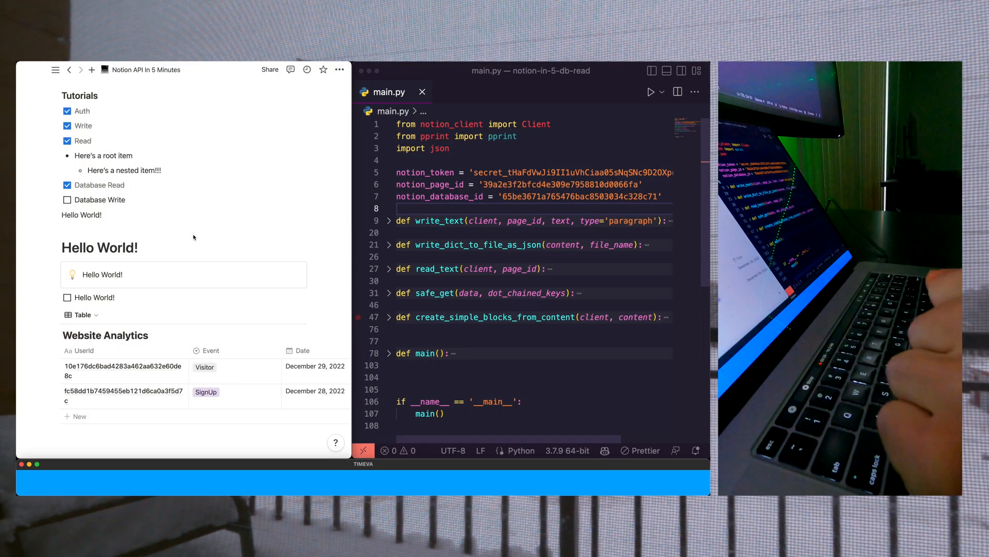
Clear main()'s old body, keeping only client = Client(auth=notion_token) and a blank line
{"action": "left_click", "coordinate": [474, 280]}
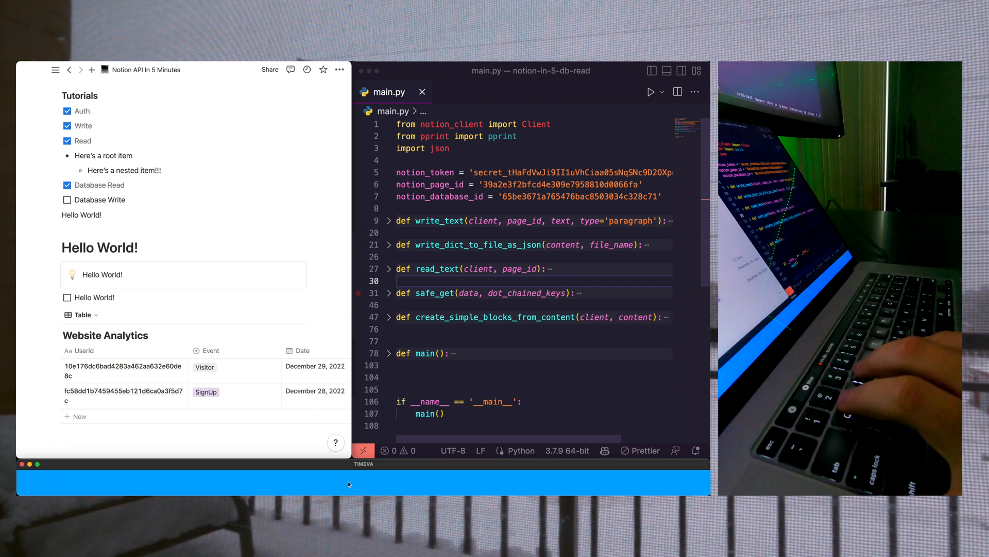
{"action": "scroll", "scroll_direction": "down", "scroll_amount": 3}
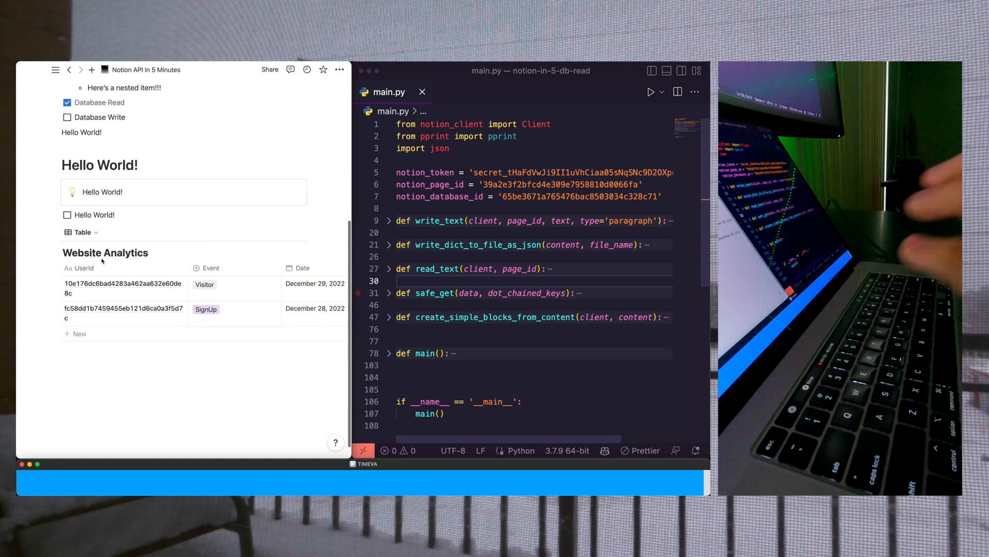
{"action": "mouse_move", "coordinate": [271, 299]}
{"action": "type", "text": "client = Client(auth=notion_token"}
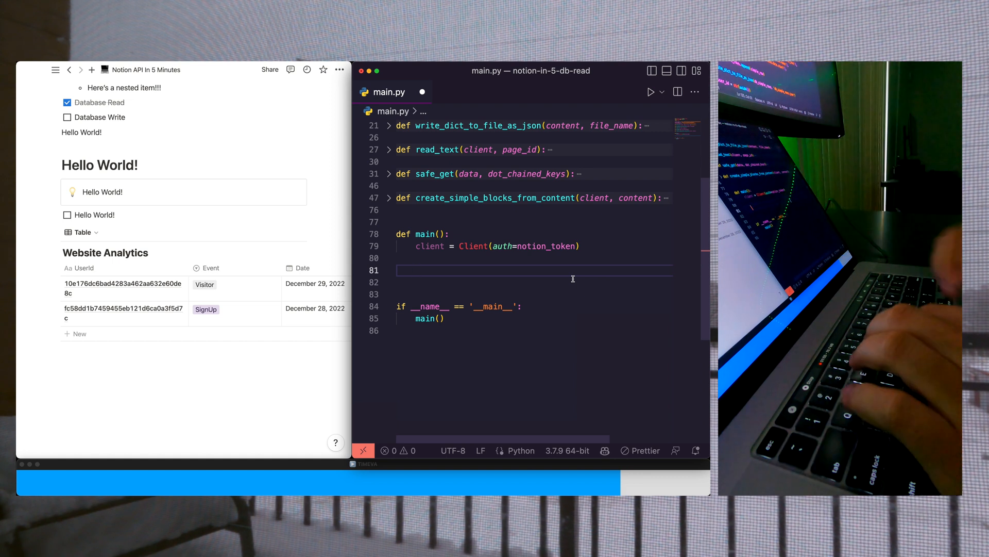
Define write_row(client, database_id, user_id, event, date) calling client.pages.create with a database parent; view simple_rows.json
{"action": "type", "text": "def"}
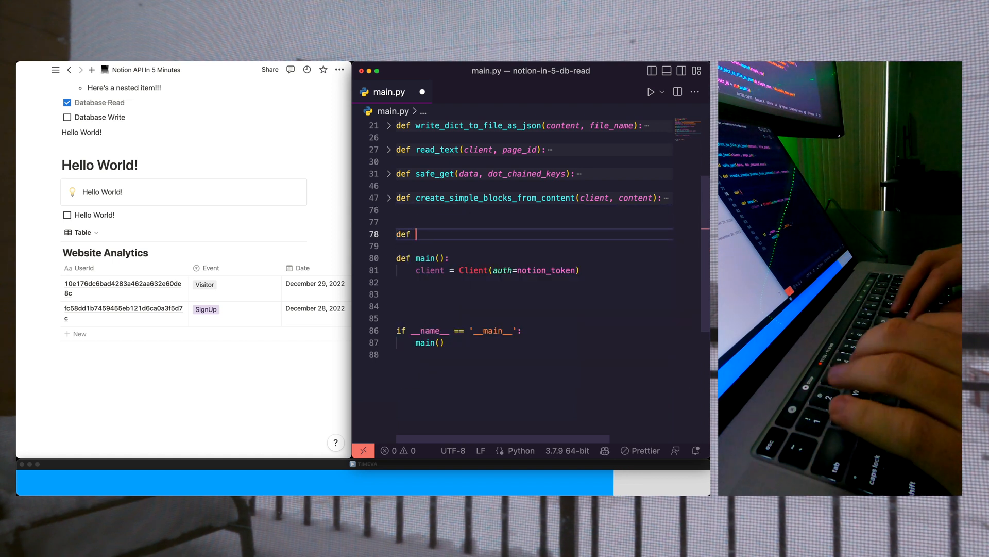
{"action": "type", "text": "write_row()"}
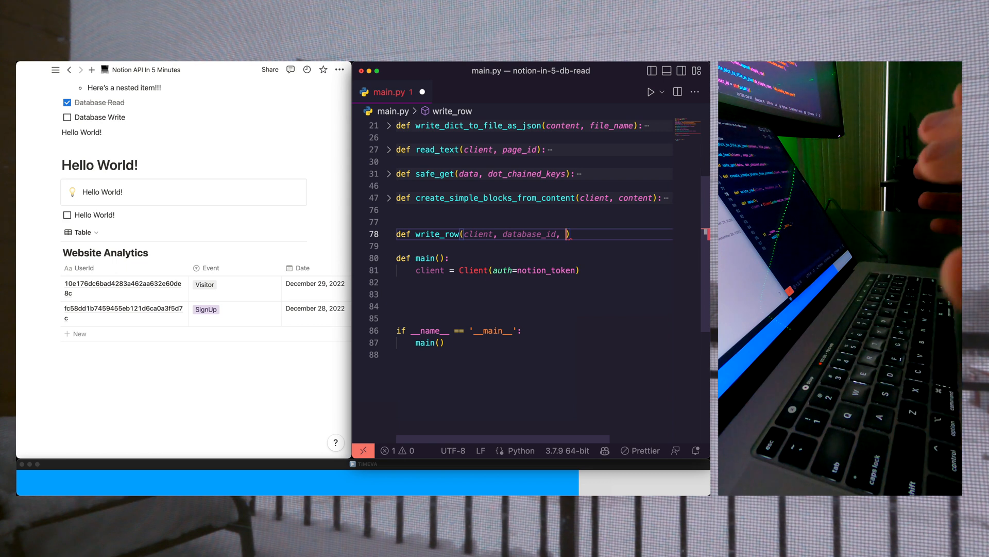
{"action": "type", "text": "user_id, event, date"}
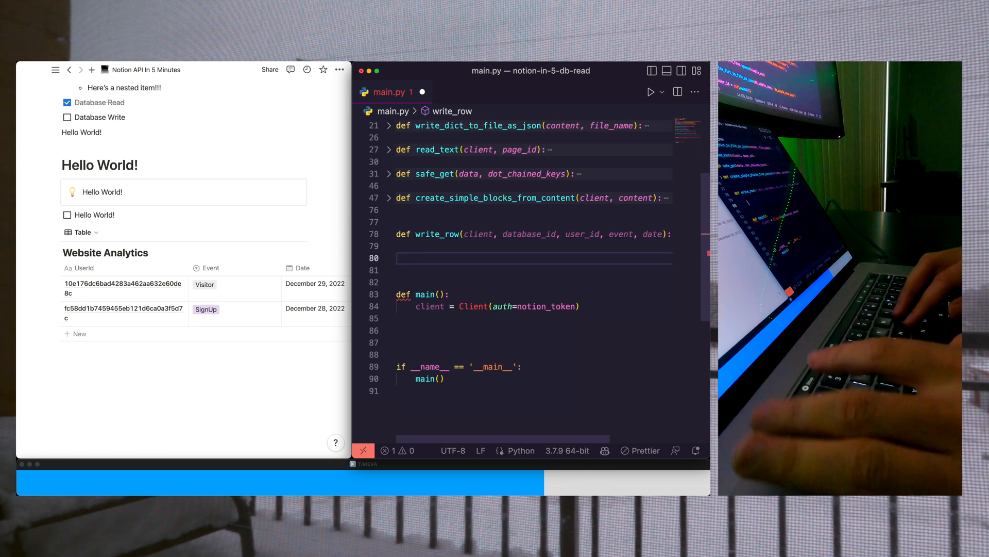
{"action": "type", "text": "client.databases.query("}
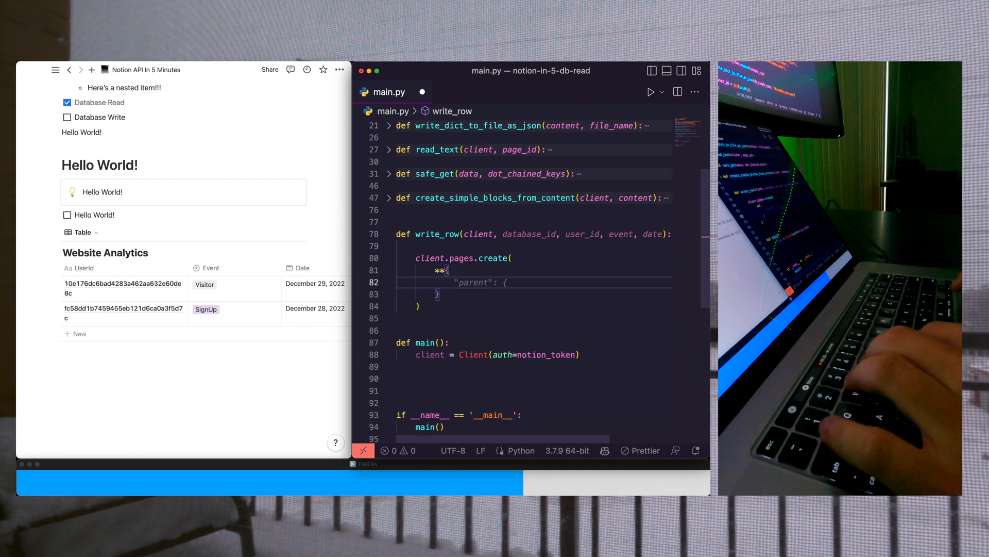
{"action": "type", "text": "\"database_id\": database_id"}
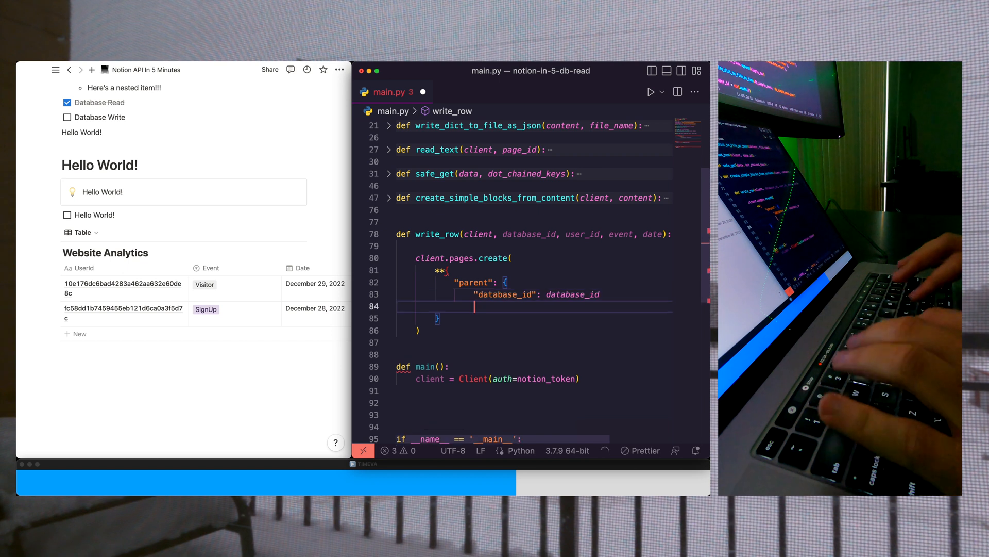
{"action": "type", "text": "},"}
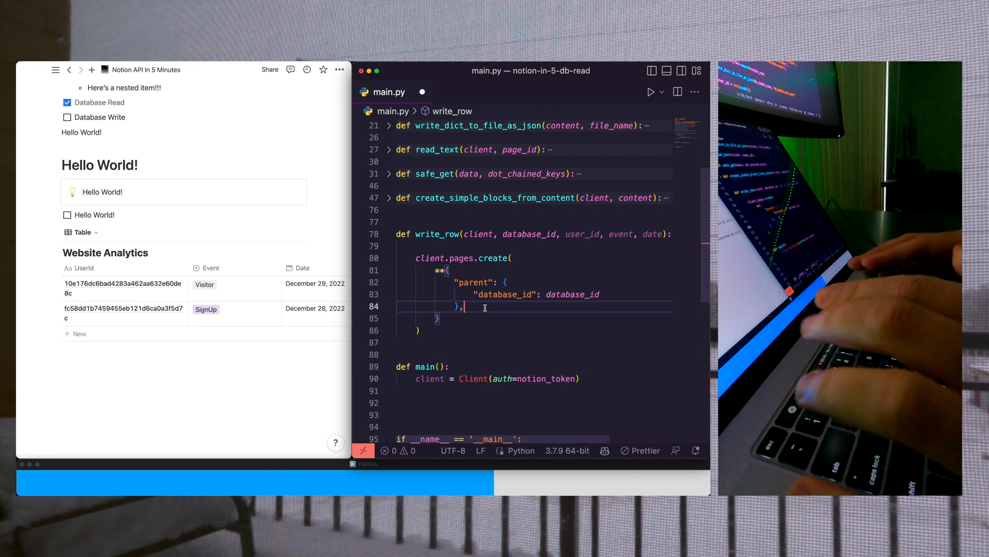
{"action": "left_click", "coordinate": [579, 92]}
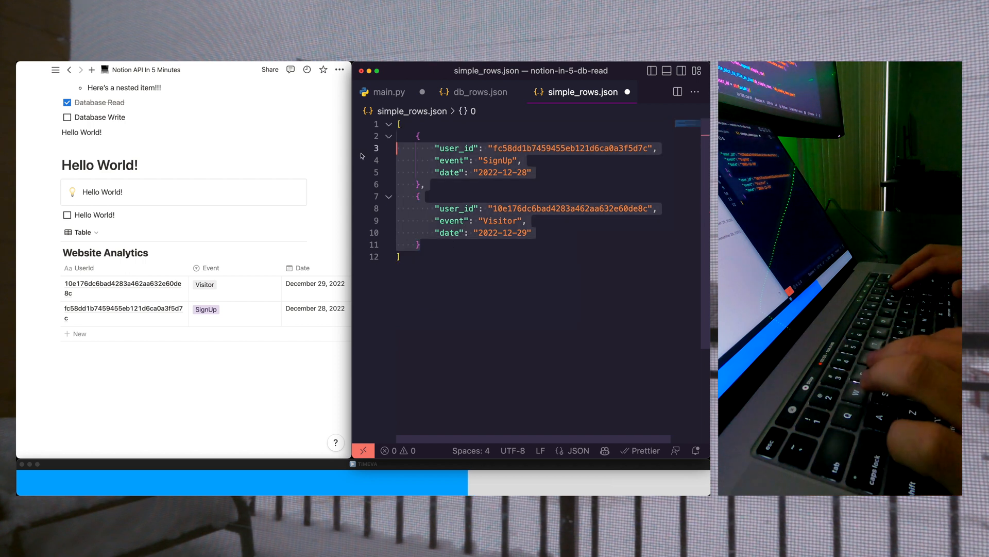
Review a row's property structure in db_rows.json, then return to main.py to add empty 'properties'
{"action": "left_click", "coordinate": [481, 92]}
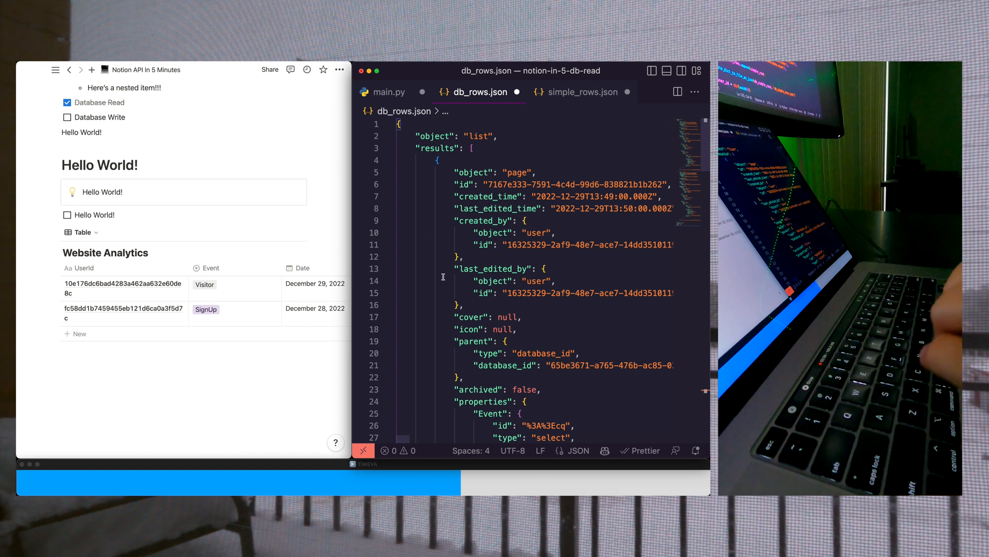
{"action": "scroll", "scroll_direction": "down", "scroll_amount": 3}
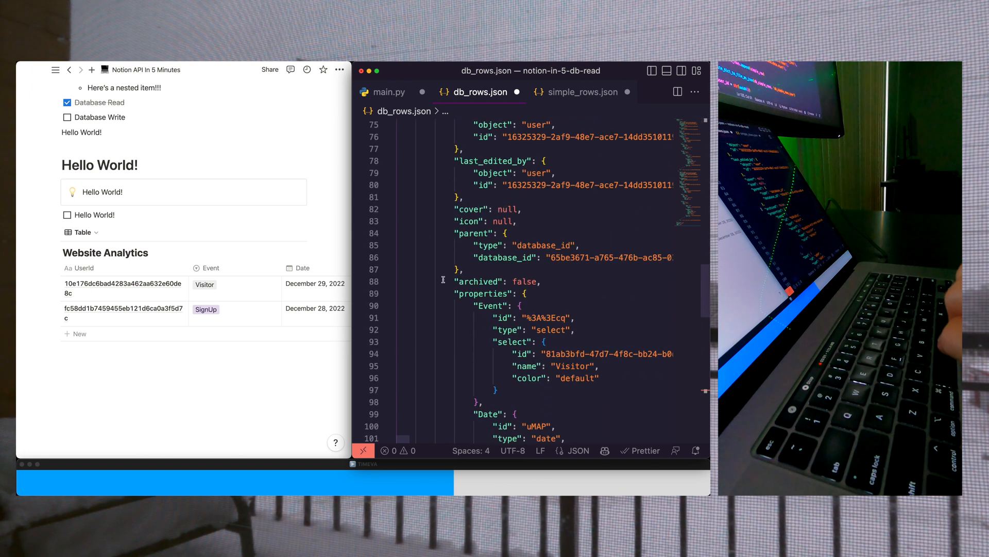
{"action": "scroll", "scroll_direction": "down", "scroll_amount": 3}
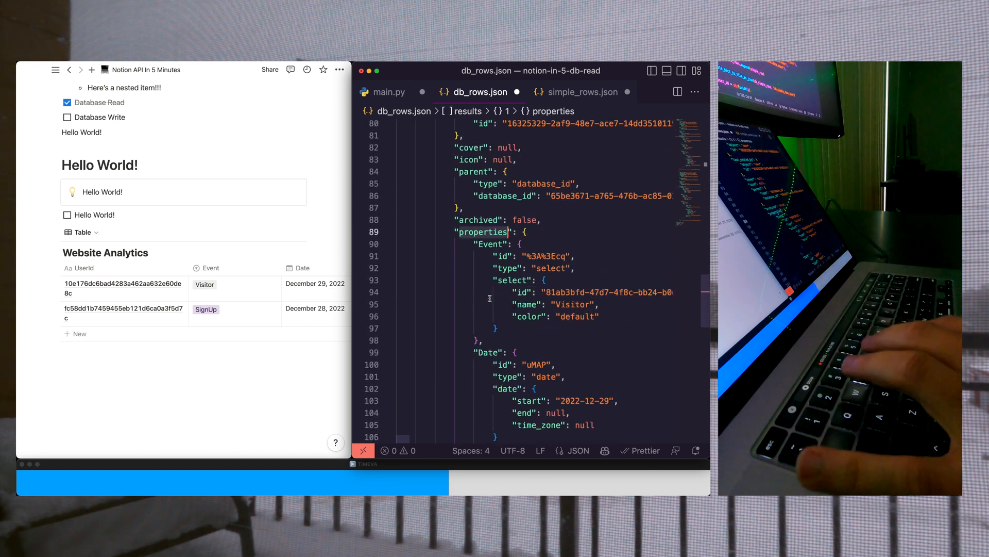
{"action": "scroll", "scroll_direction": "down", "scroll_amount": 3}
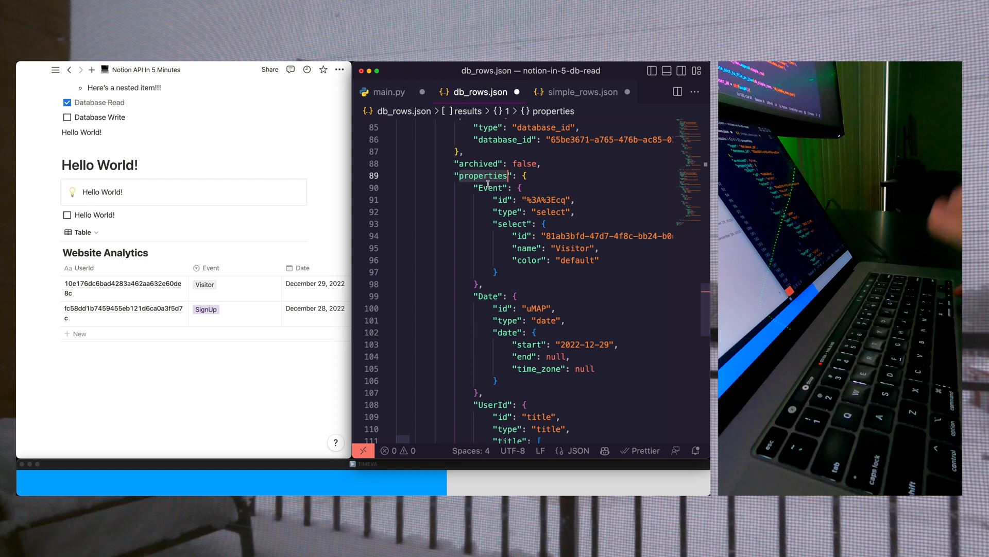
{"action": "left_click", "coordinate": [513, 223]}
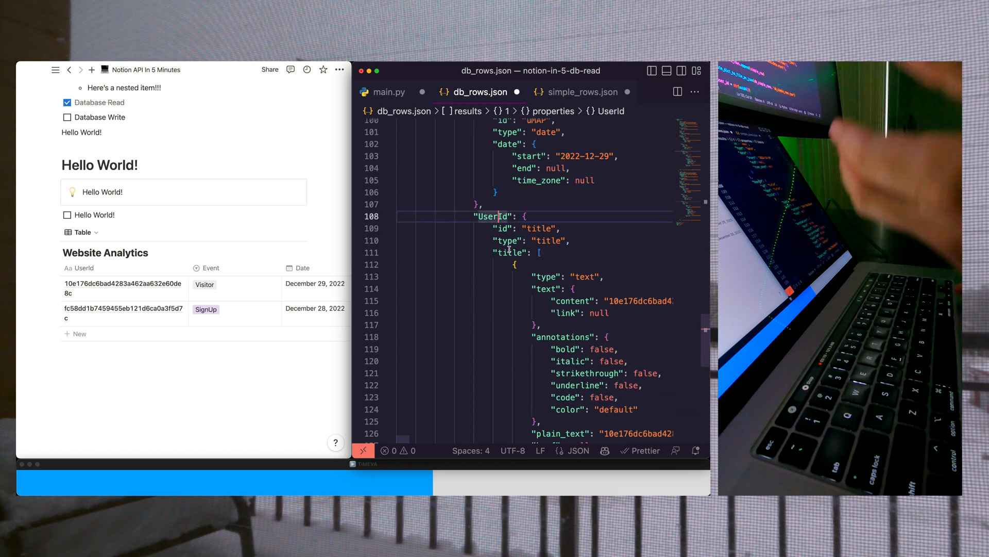
{"action": "scroll", "scroll_direction": "down", "scroll_amount": 3}
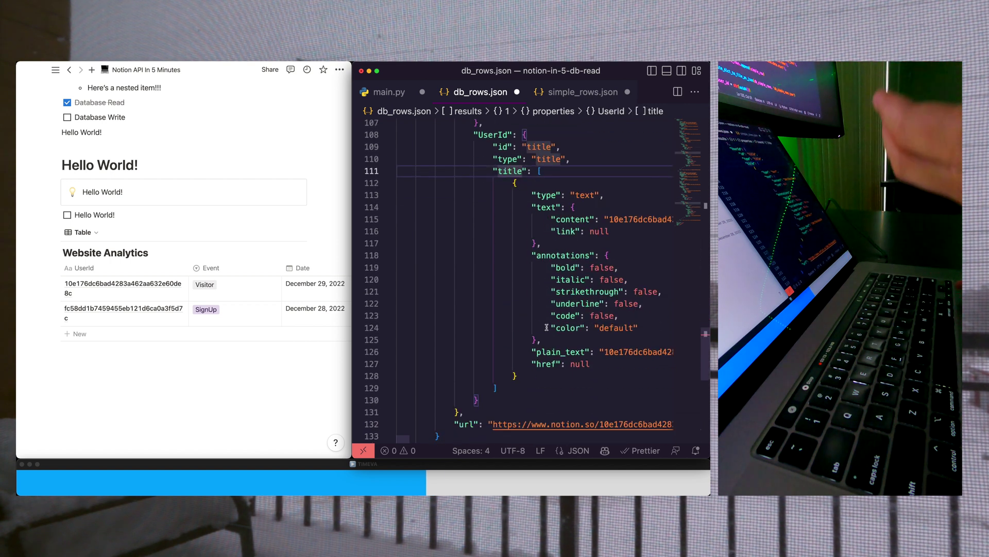
{"action": "left_click", "coordinate": [388, 92]}
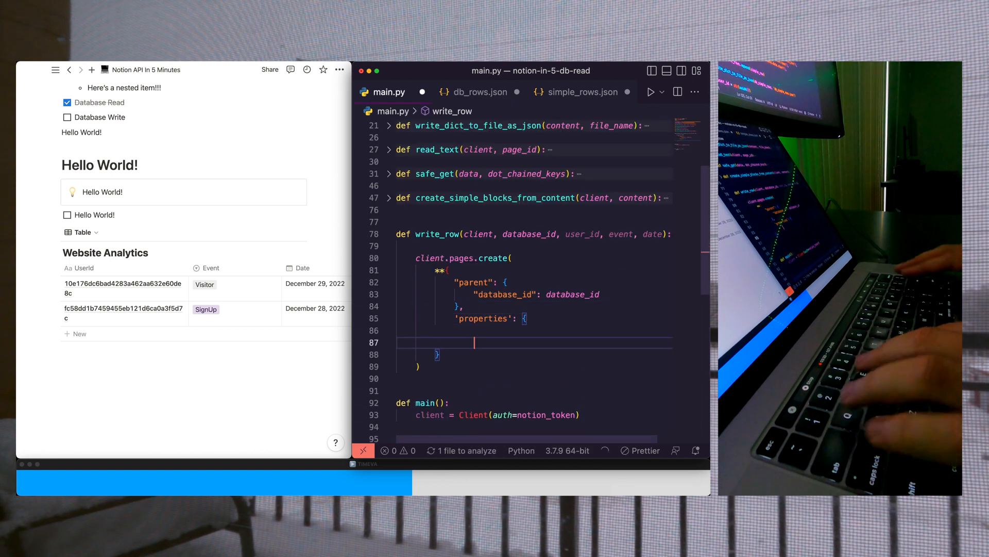
Fill write_row's properties with UserId title, Event, and 'Date': {'date': {'start': date}}
{"action": "key", "text": "Backspace"}
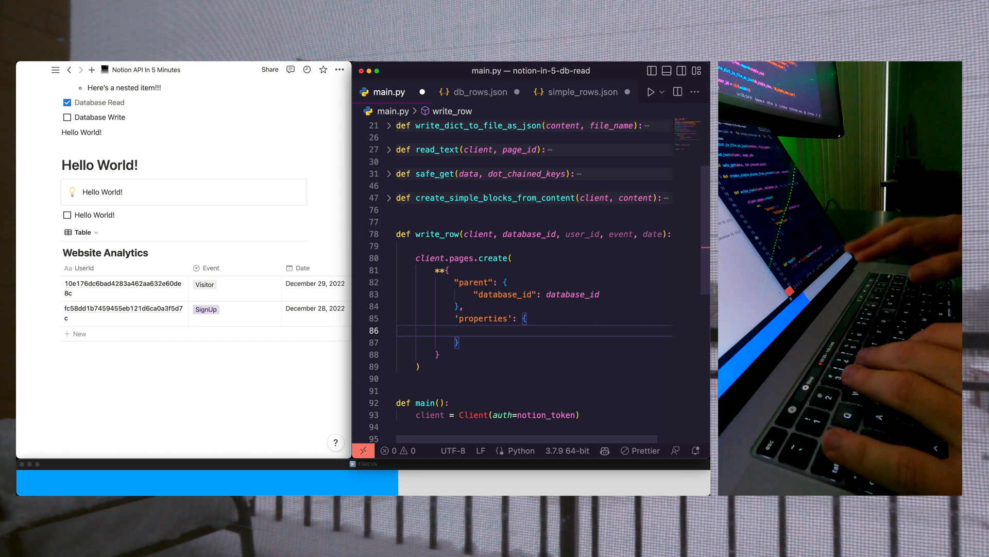
{"action": "type", "text": "'User': {"}
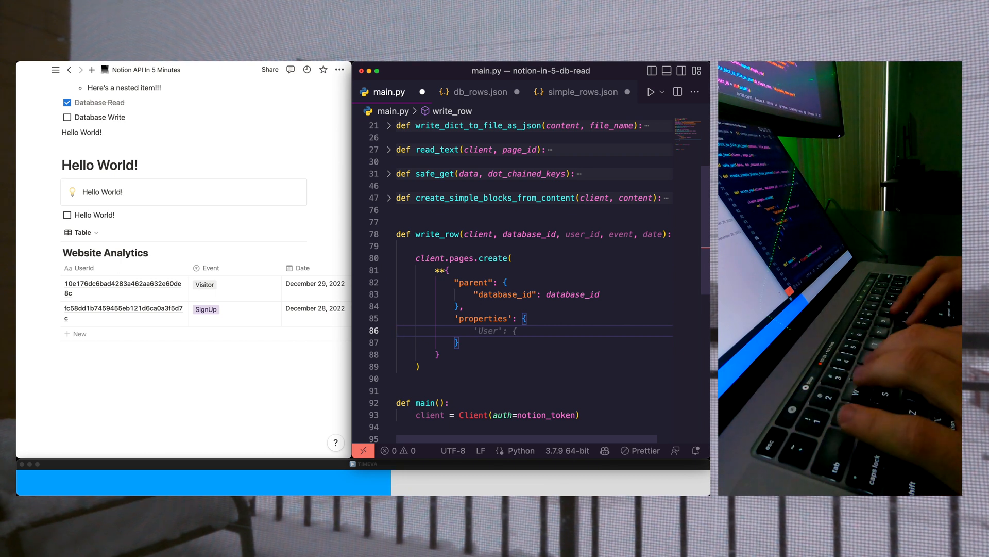
{"action": "type", "text": "I"}
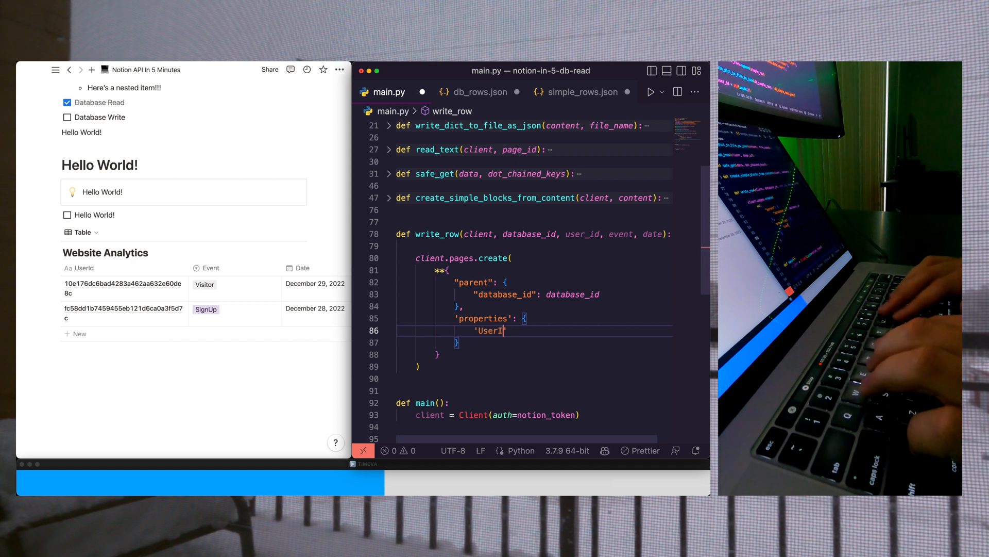
{"action": "type", "text": "d': {'title': [{'text': {'content': user_id"}
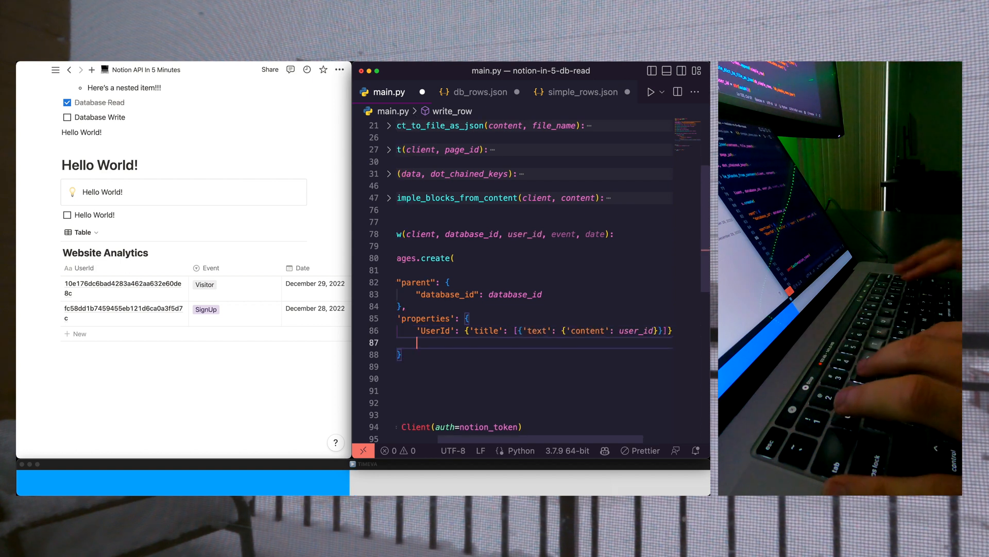
{"action": "type", "text": "'Event': {'title': [{'text': {'content': event}}]},"}
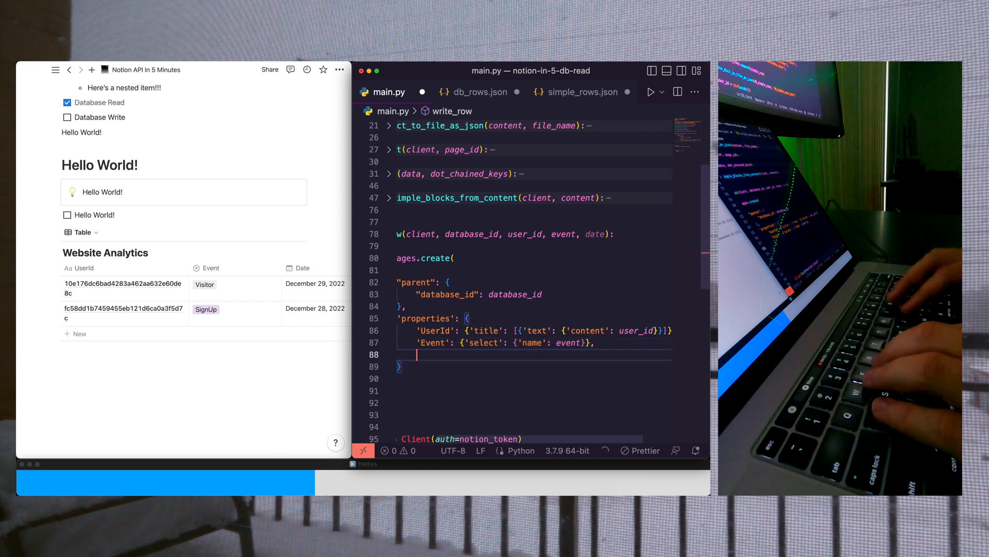
{"action": "type", "text": "'Date':"}
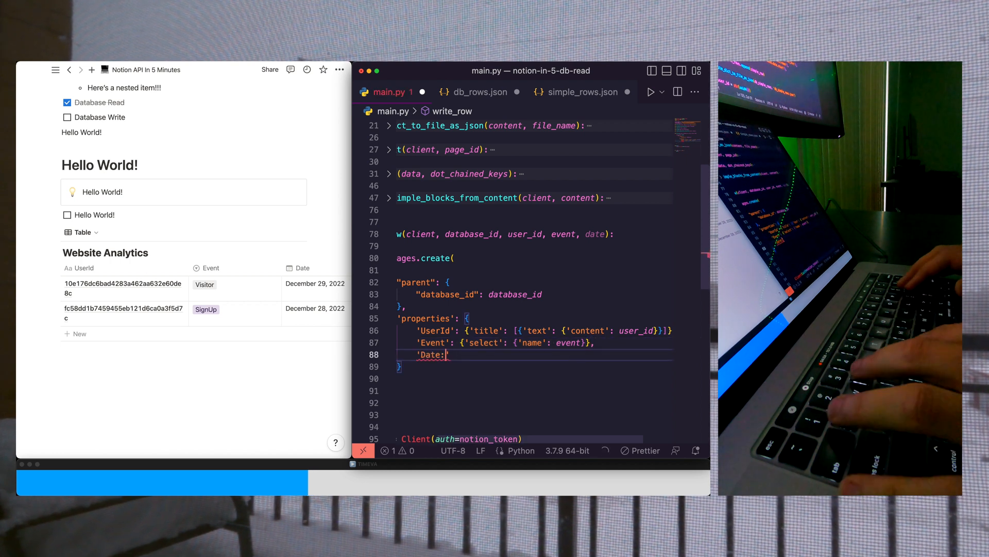
{"action": "type", "text": "{'date': {'start': date}}"}
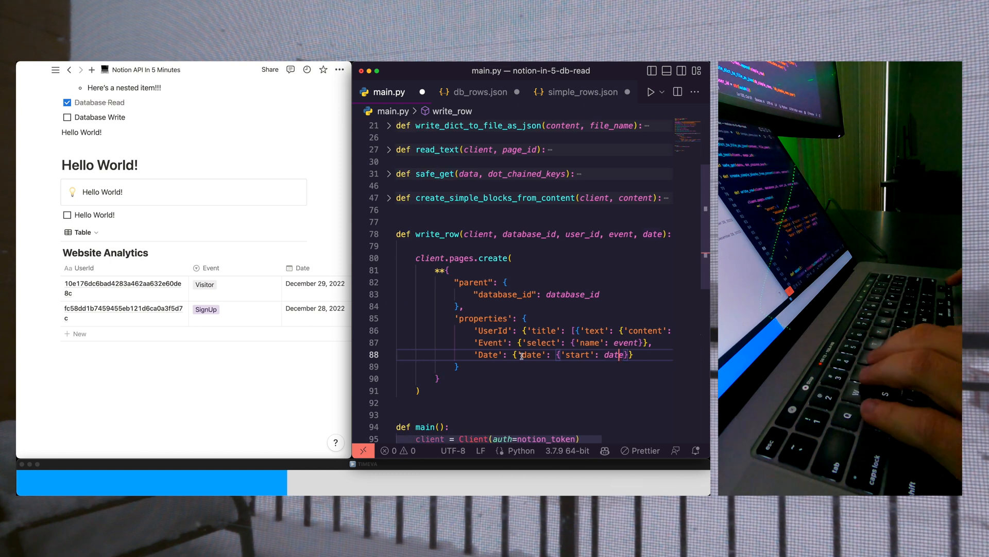
{"action": "mouse_move", "coordinate": [517, 353]}
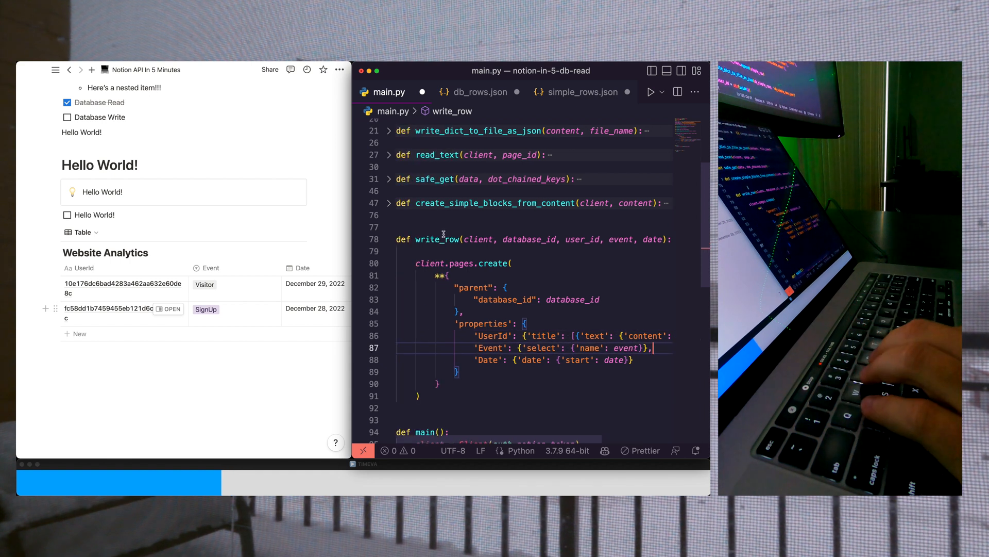
Add a write_row(client, notion_database_id, '123', 'event1', '2021-01-01') call in main()
{"action": "scroll", "scroll_direction": "down", "scroll_amount": 3}
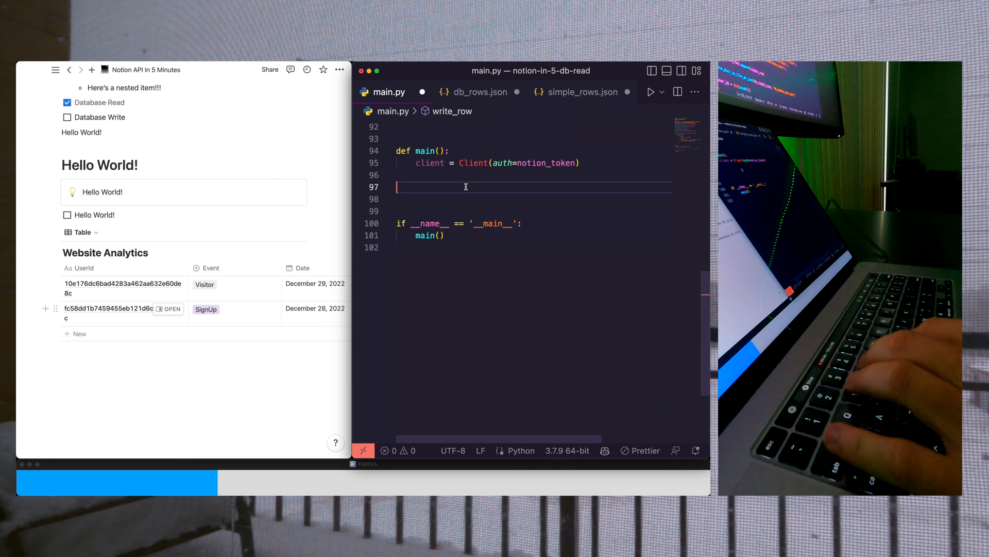
{"action": "type", "text": "write_row(client, notion_database_id, '123', 'event1'"}
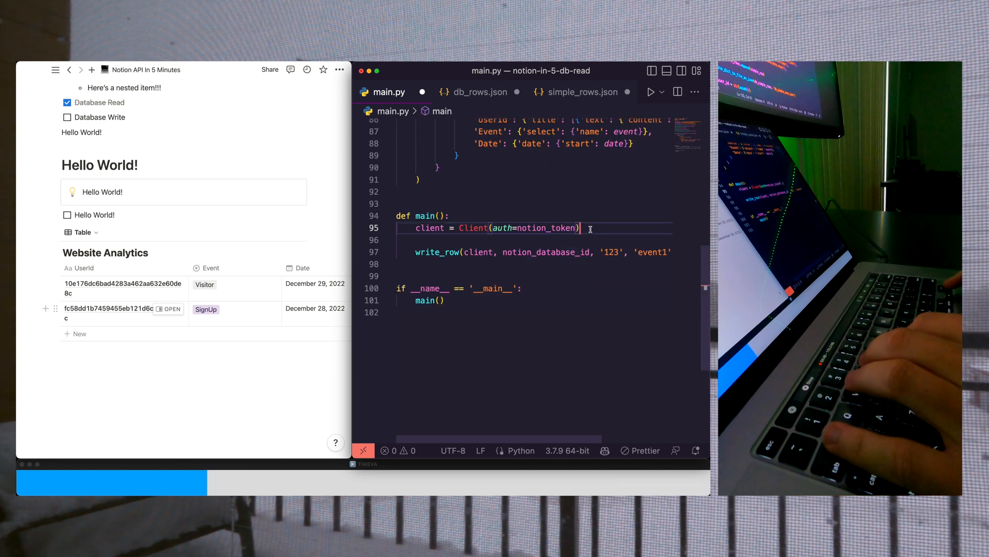
{"action": "type", "text": ", '2021-01-01'"}
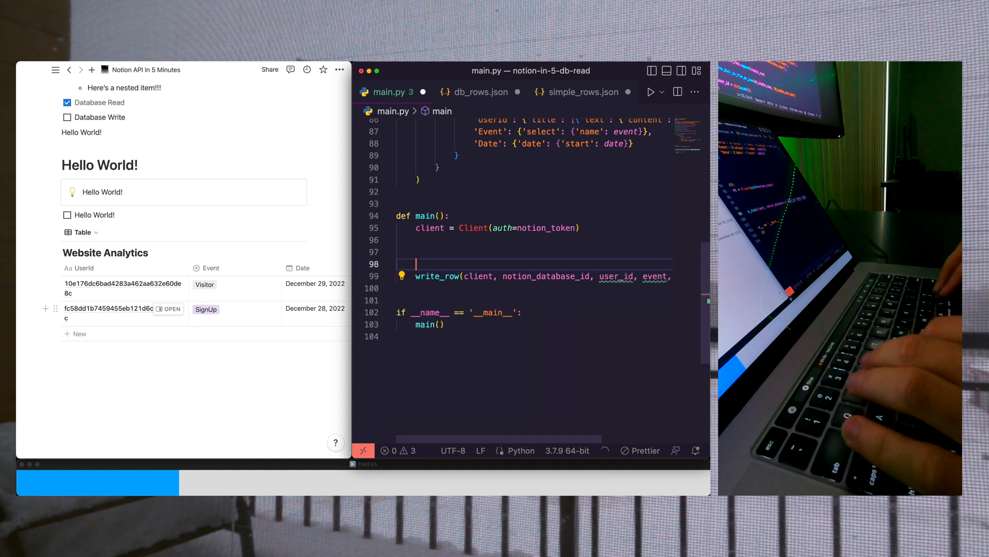
Pass user_id, event, date to write_row, defining user_id = uuid.uuid4(), event = 'SignUp' and a 2022-12 date
{"action": "type", "text": "user_id, event, date"}
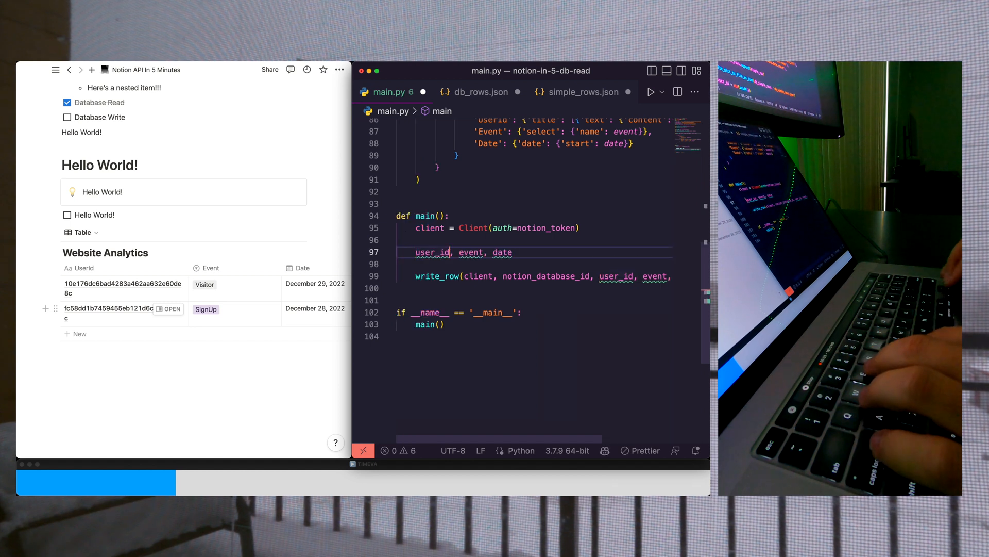
{"action": "type", "text": "= uuid"}
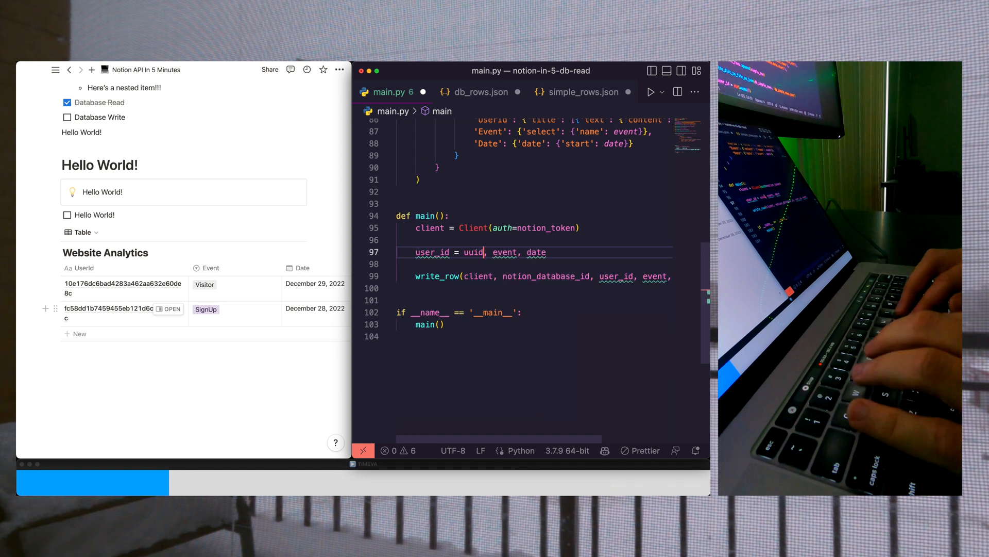
{"action": "type", "text": ".uuid4"}
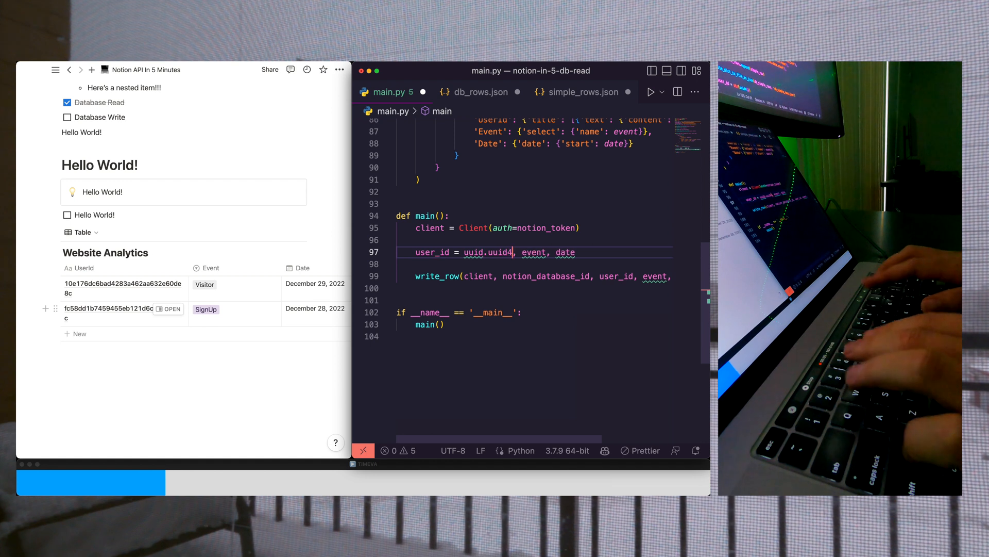
{"action": "key", "text": "Enter"}
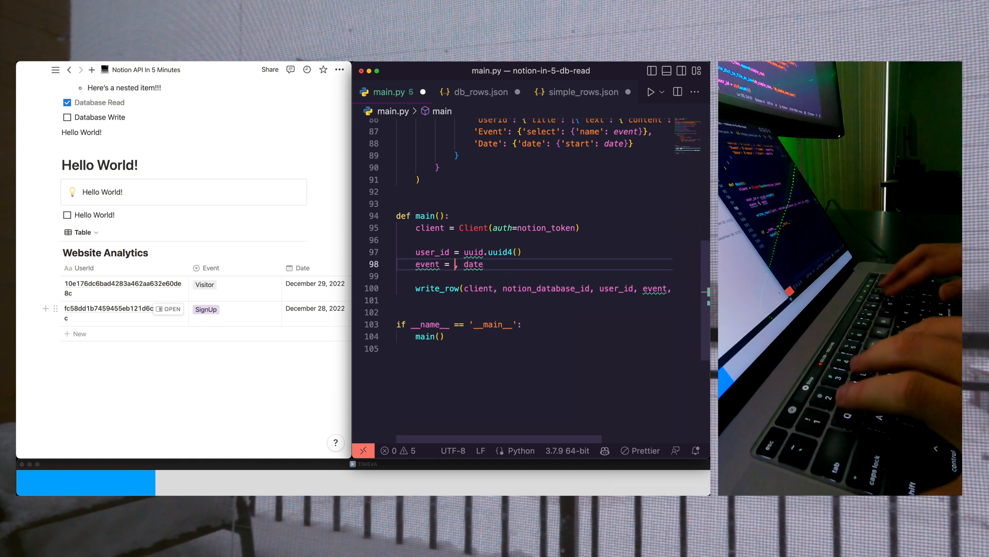
{"action": "type", "text": "'SignUp'"}
{"action": "type", "text": " = '"}
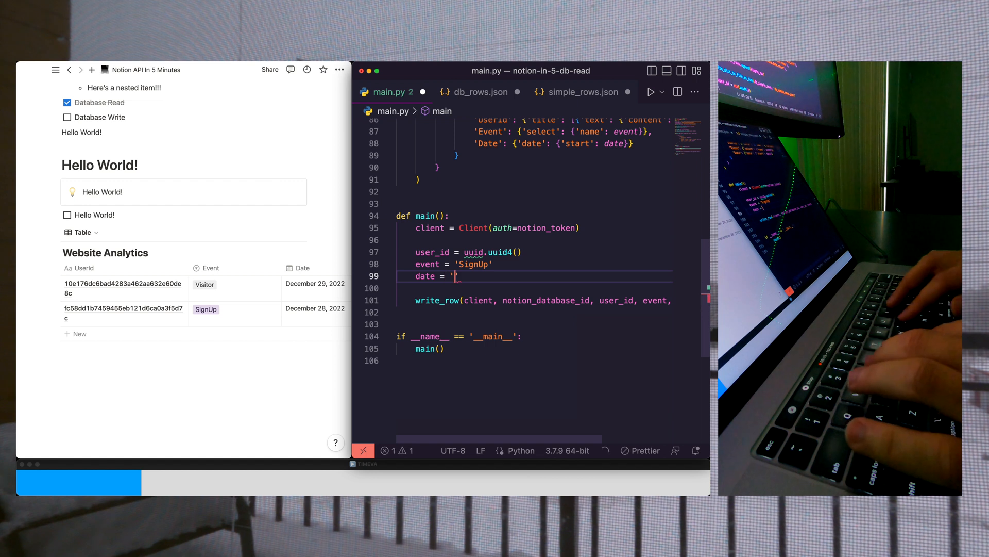
{"action": "type", "text": "2021-01-01'"}
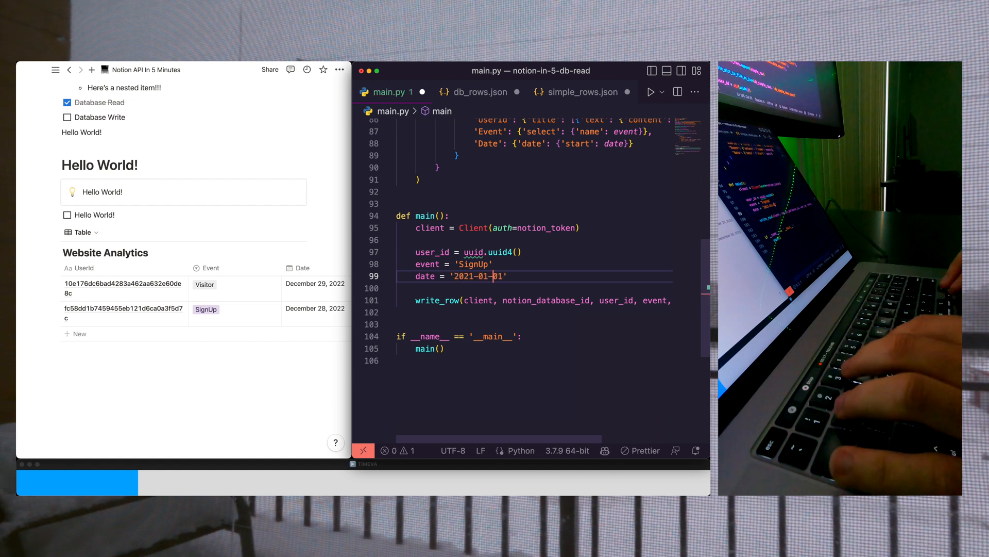
{"action": "type", "text": "2022"}
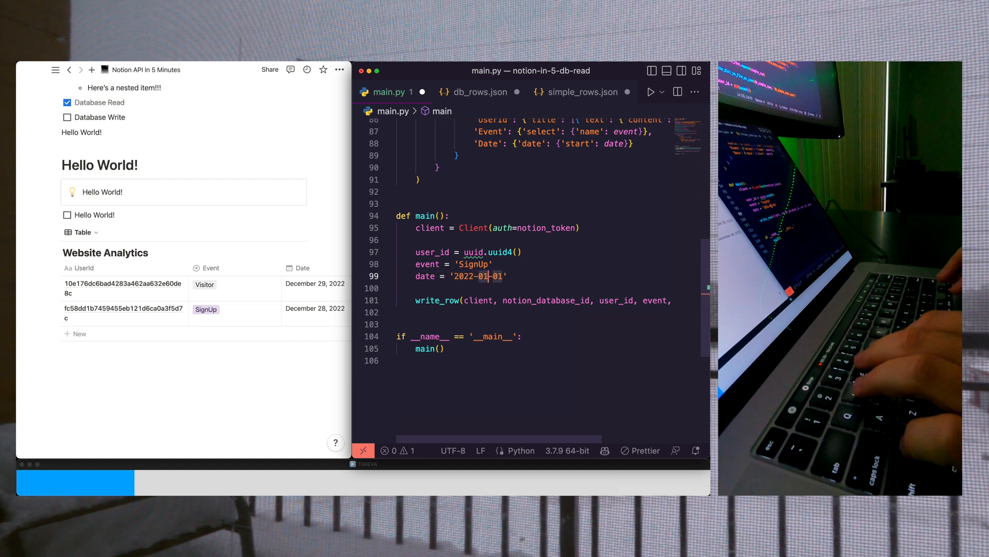
{"action": "type", "text": "12"}
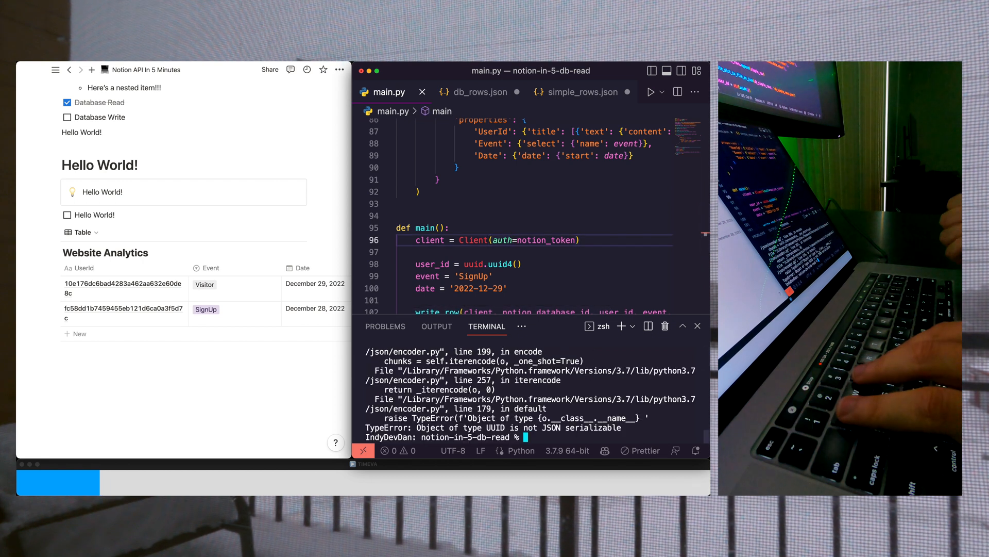
{"action": "mouse_move", "coordinate": [552, 439]}
{"action": "type", "text": "st"}
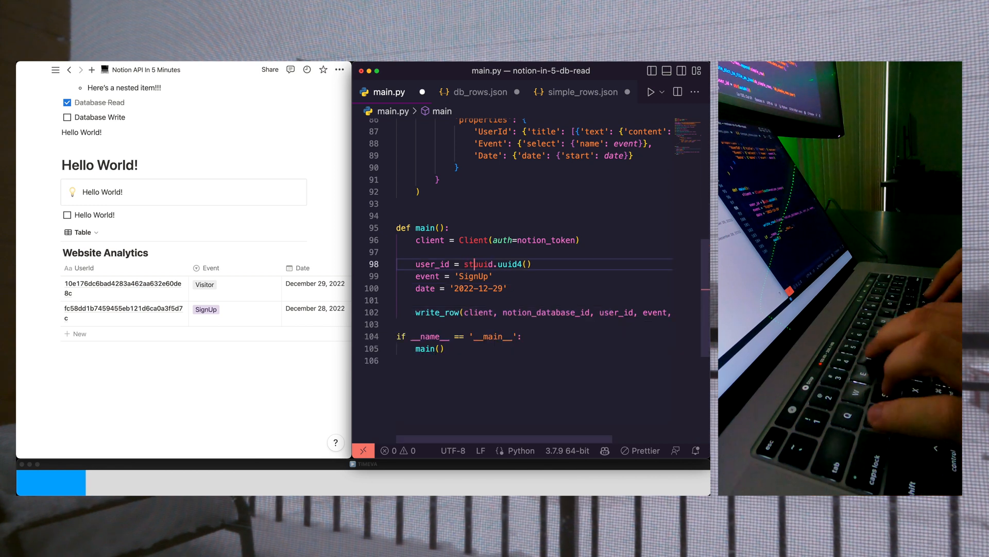
Wrap uuid.uuid4() in str() and confirm the December 29 SignUp row in Notion
{"action": "left_click", "coordinate": [650, 91]}
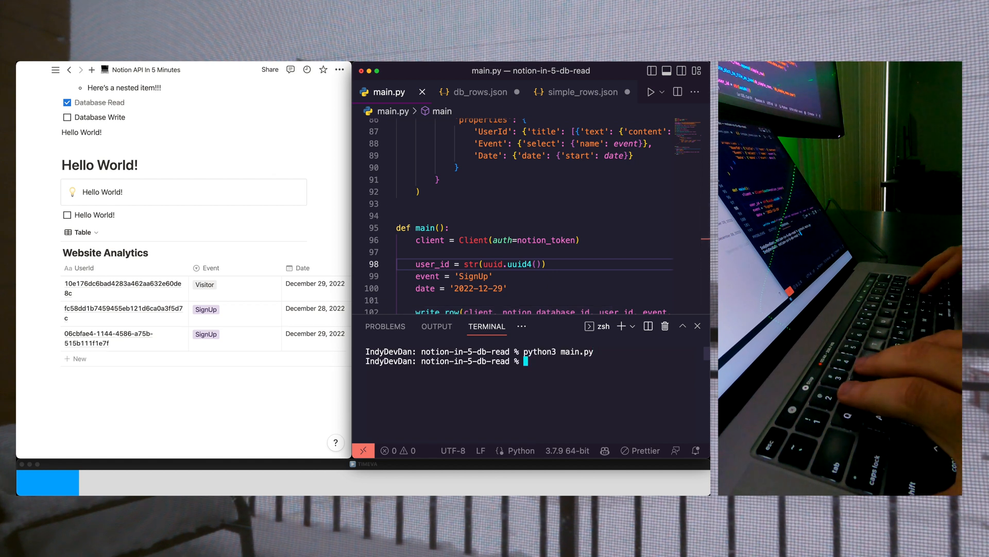
{"action": "left_click", "coordinate": [698, 325]}
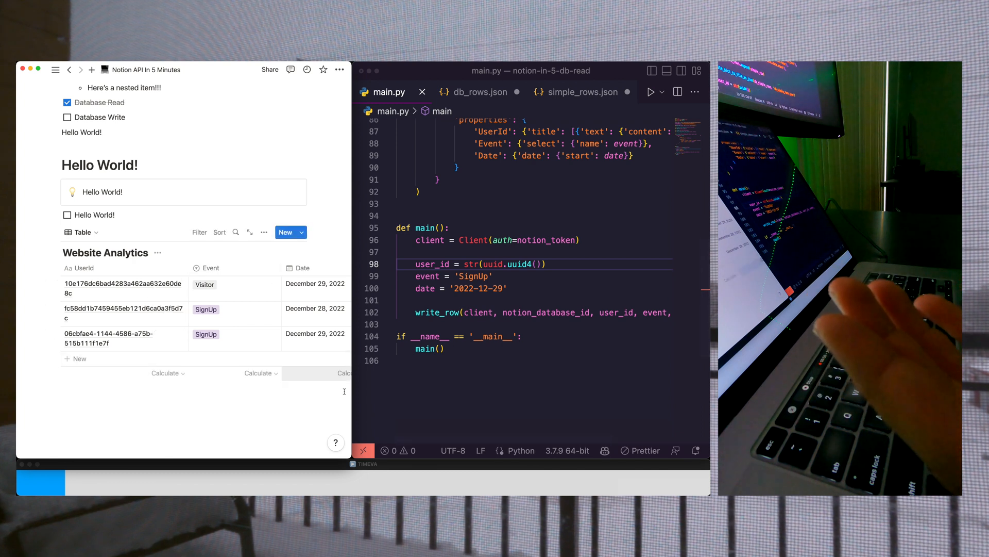
{"action": "mouse_move", "coordinate": [105, 337]}
{"action": "type", "text": "5"}
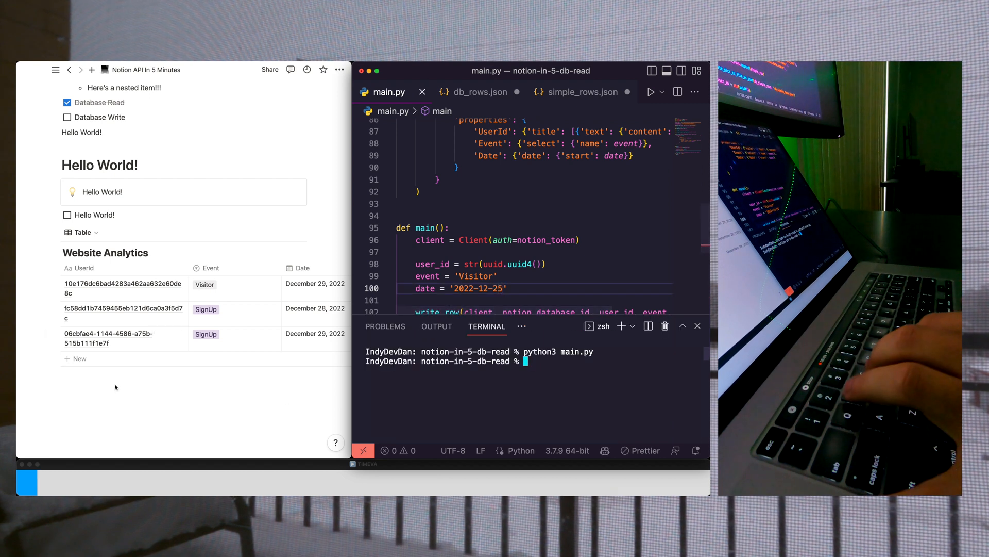
{"action": "mouse_move", "coordinate": [113, 334]}
{"action": "type", "text": "python3 main.py"}
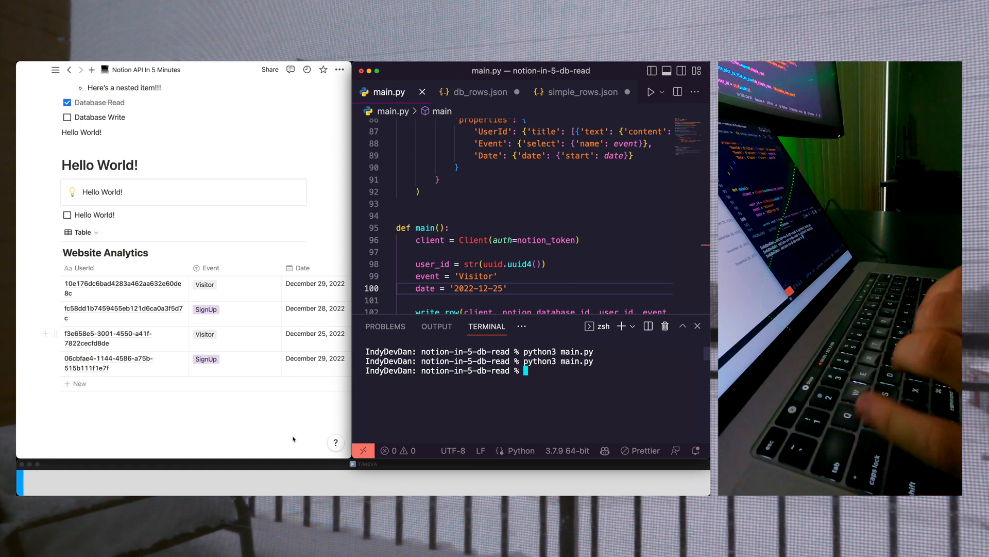
Confirm the new December 25 Visitor row on the Notion Website Analytics page
{"action": "left_click", "coordinate": [189, 413]}
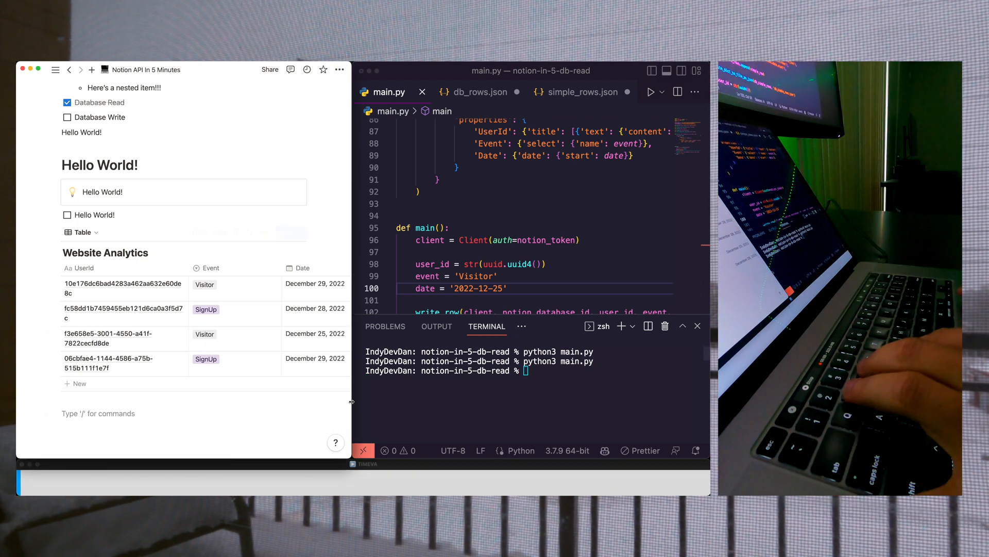